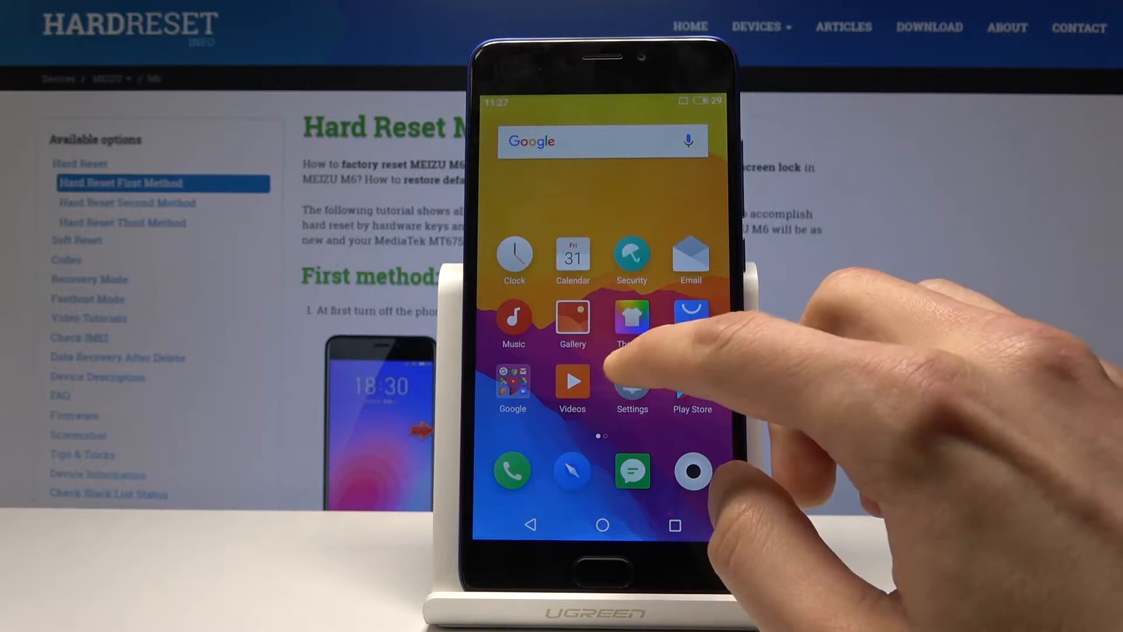
- Open Settings and scroll down to Storage & backup and About phone
click(631, 386)
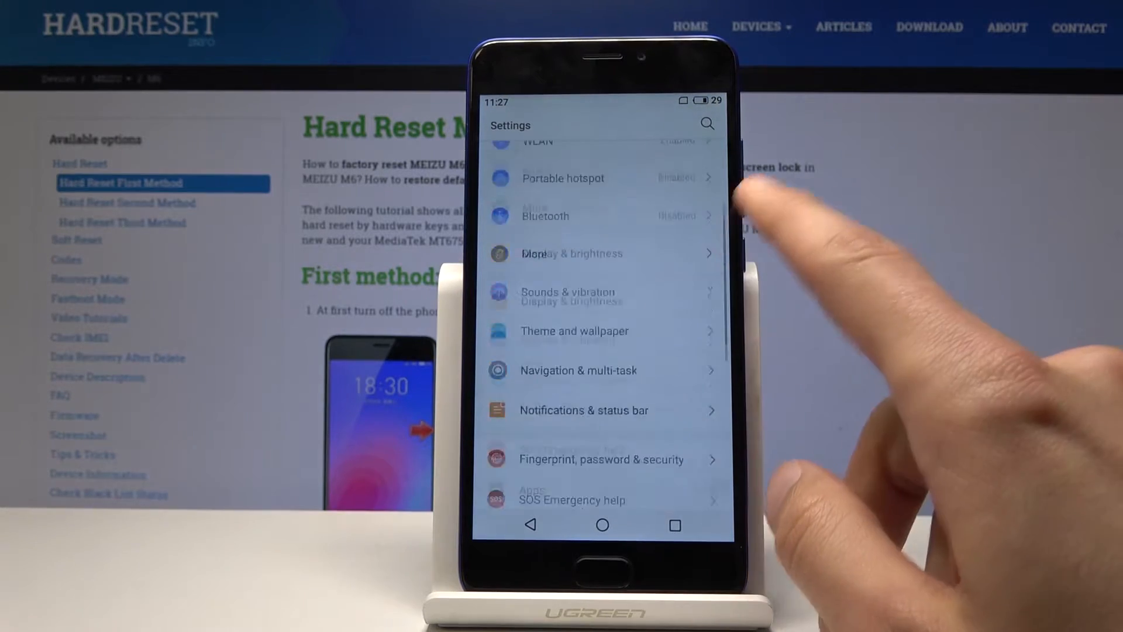
scroll(down, 3)
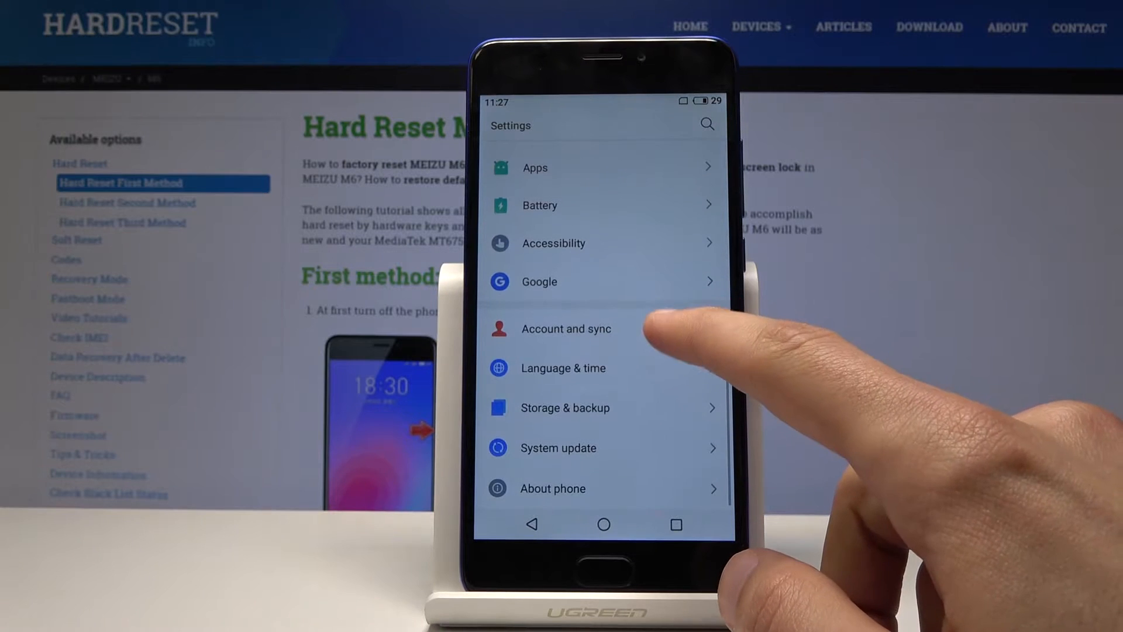
mouse_move(681, 300)
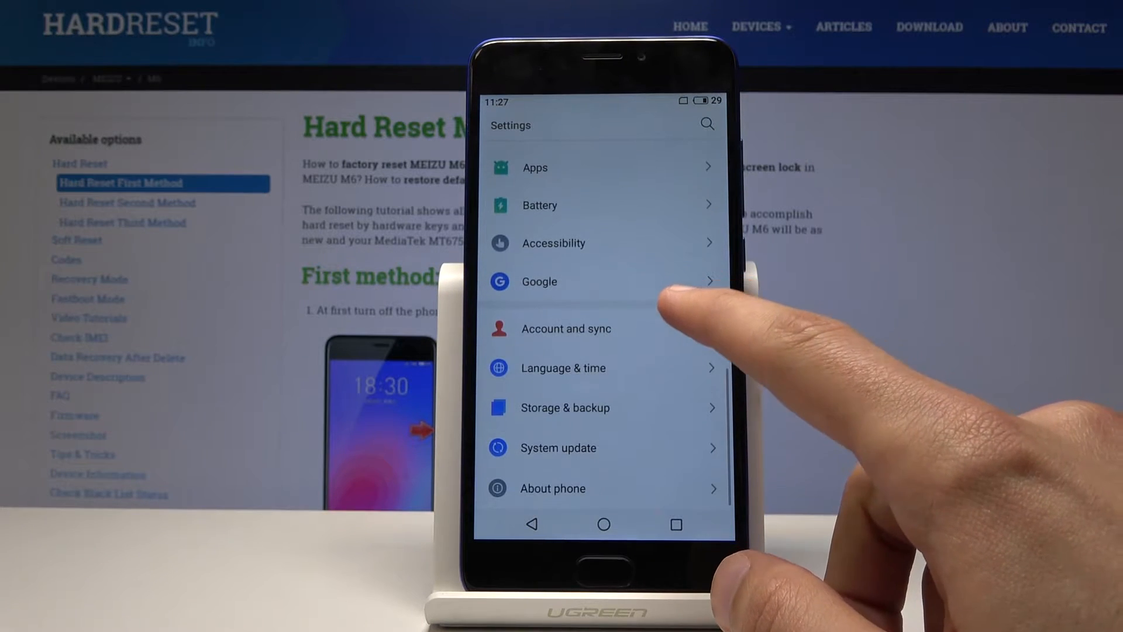
- Search Settings for "dev" to list Developer options and Enable developer options
scroll(down, 3)
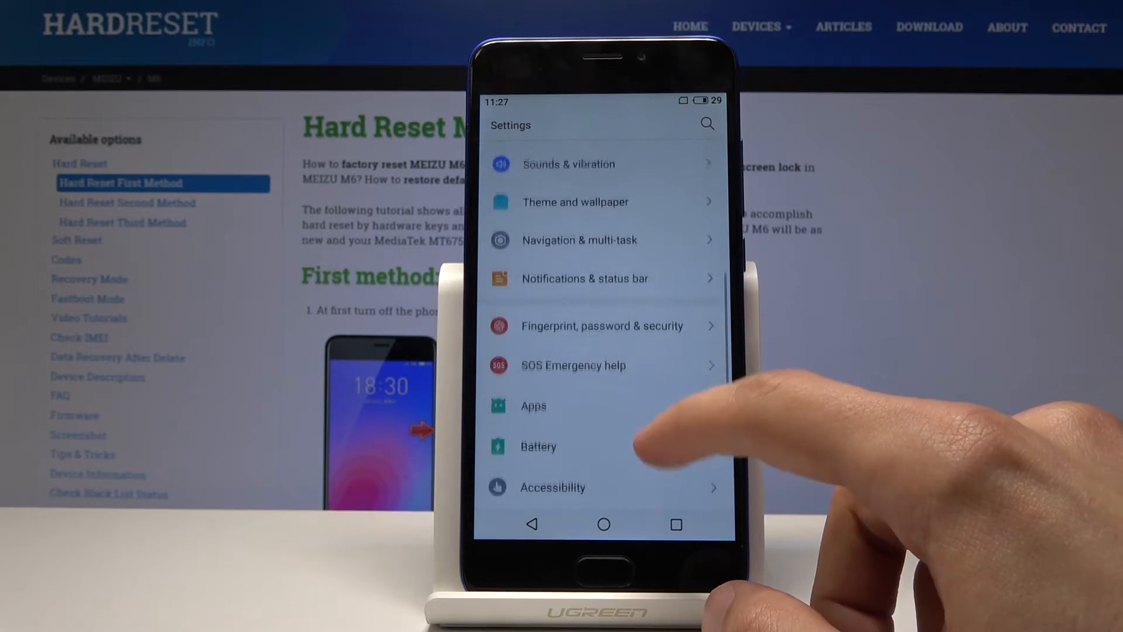
scroll(down, 3)
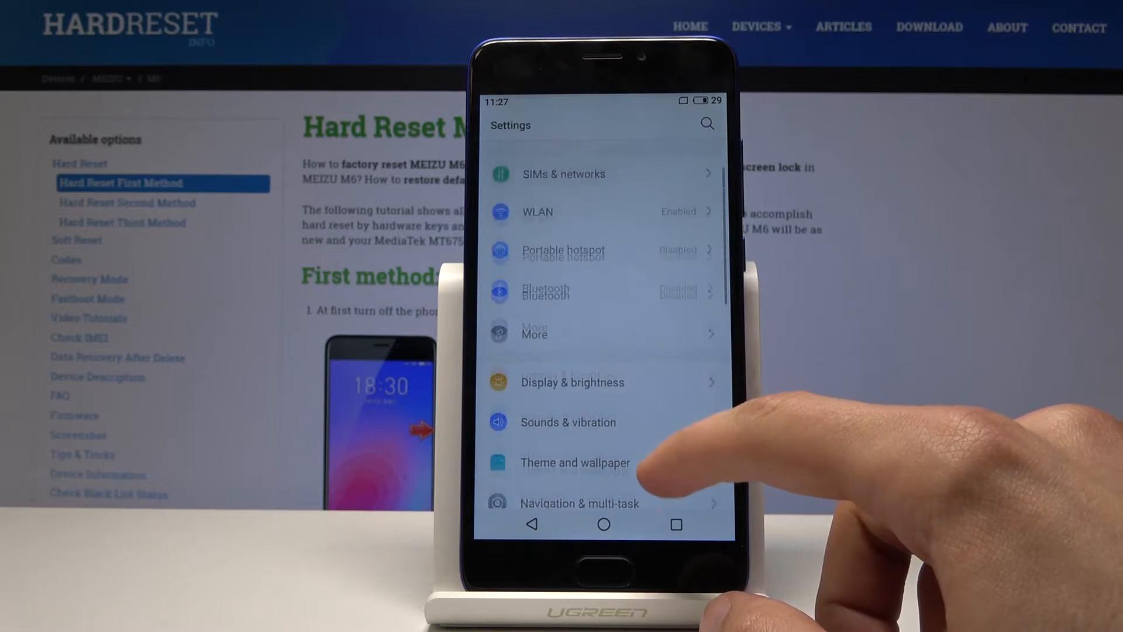
click(602, 333)
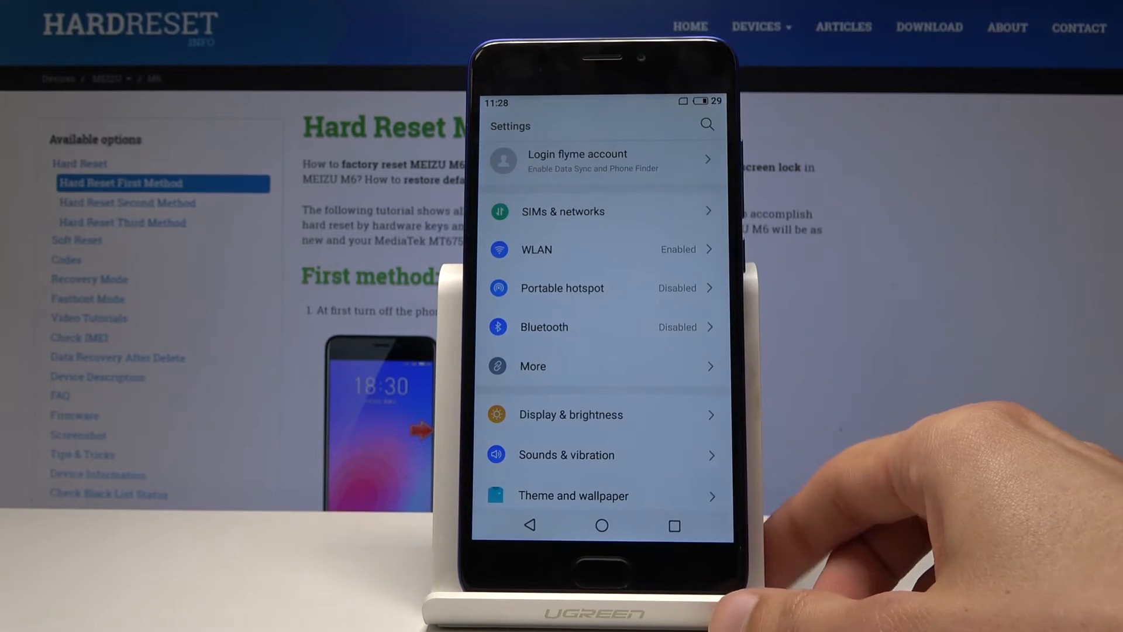
click(706, 125)
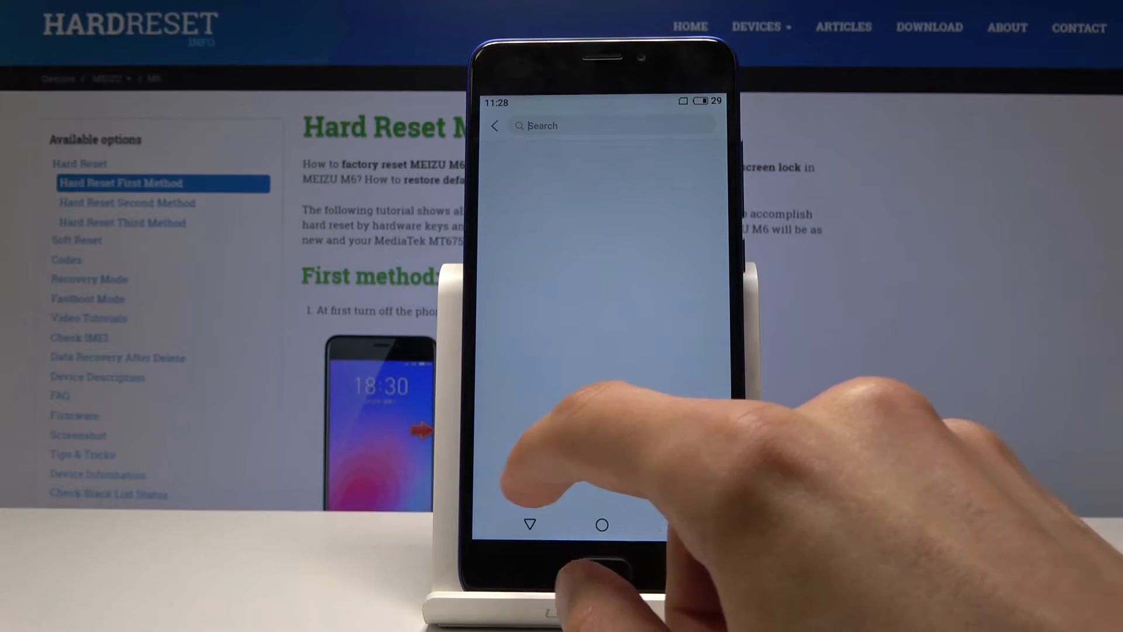
click(609, 126)
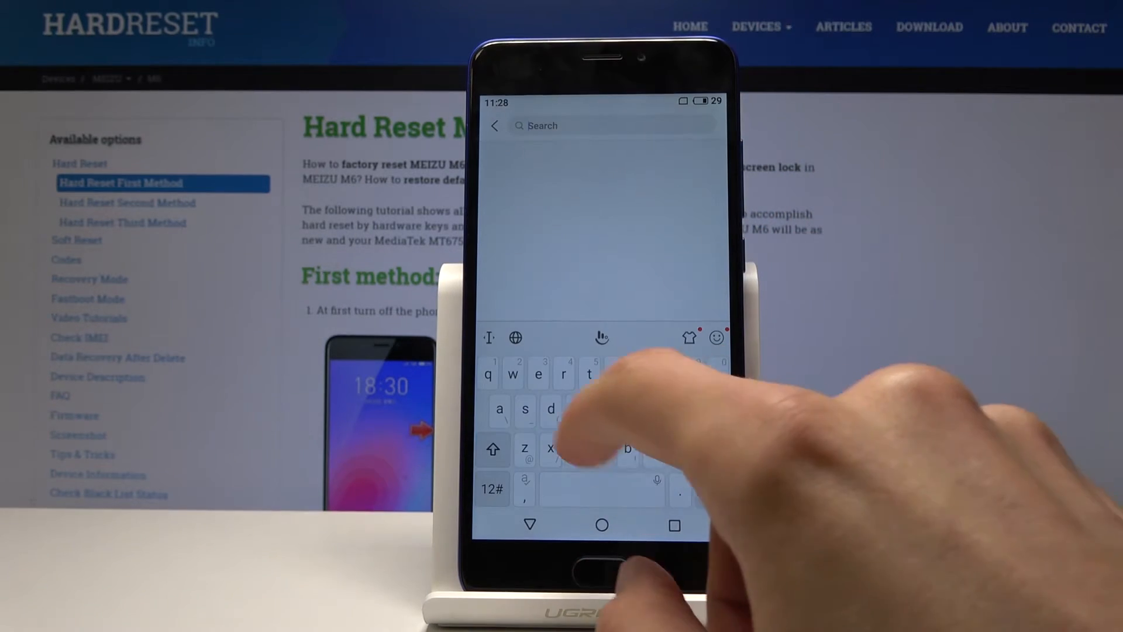
text(dev)
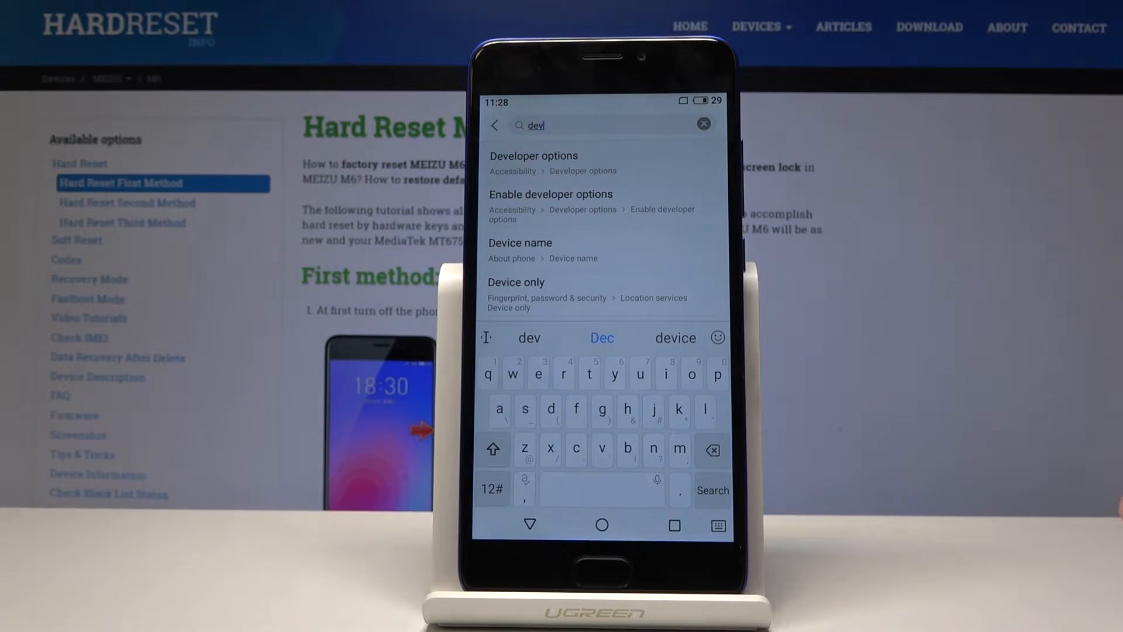
- Open Developer options and scroll to Strict mode, CPU usage and background process limit
click(534, 163)
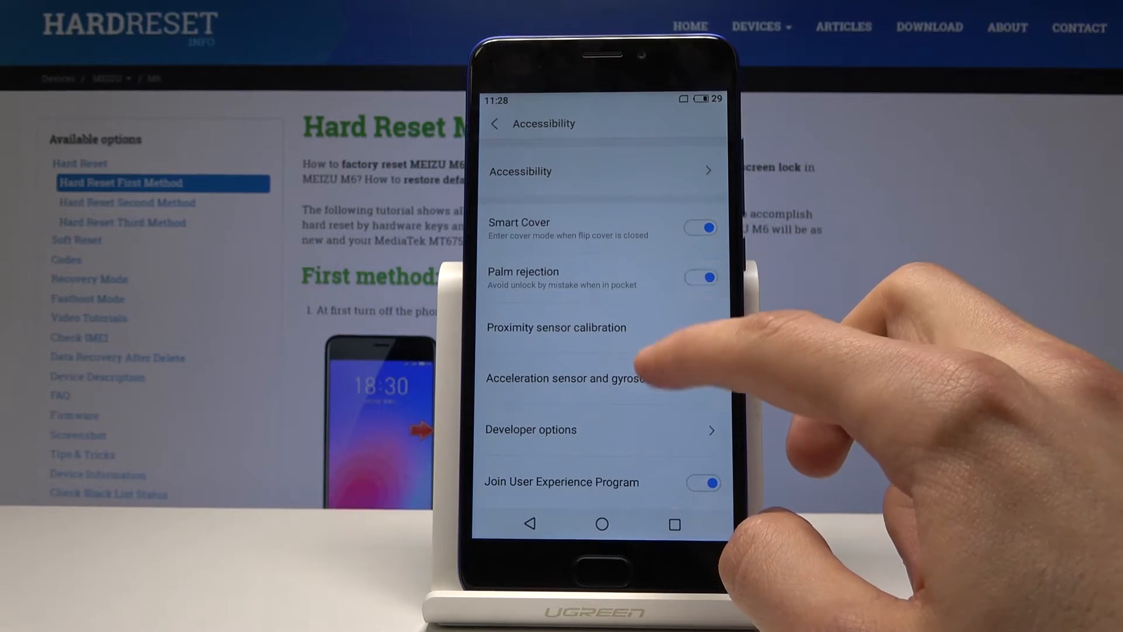
mouse_move(594, 430)
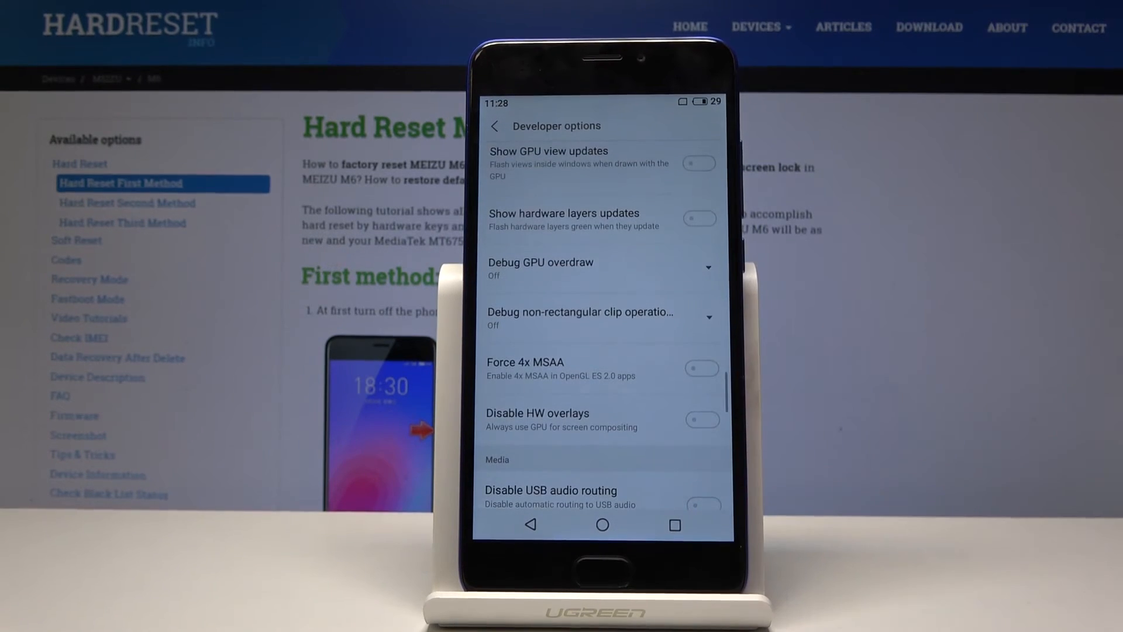
scroll(down, 3)
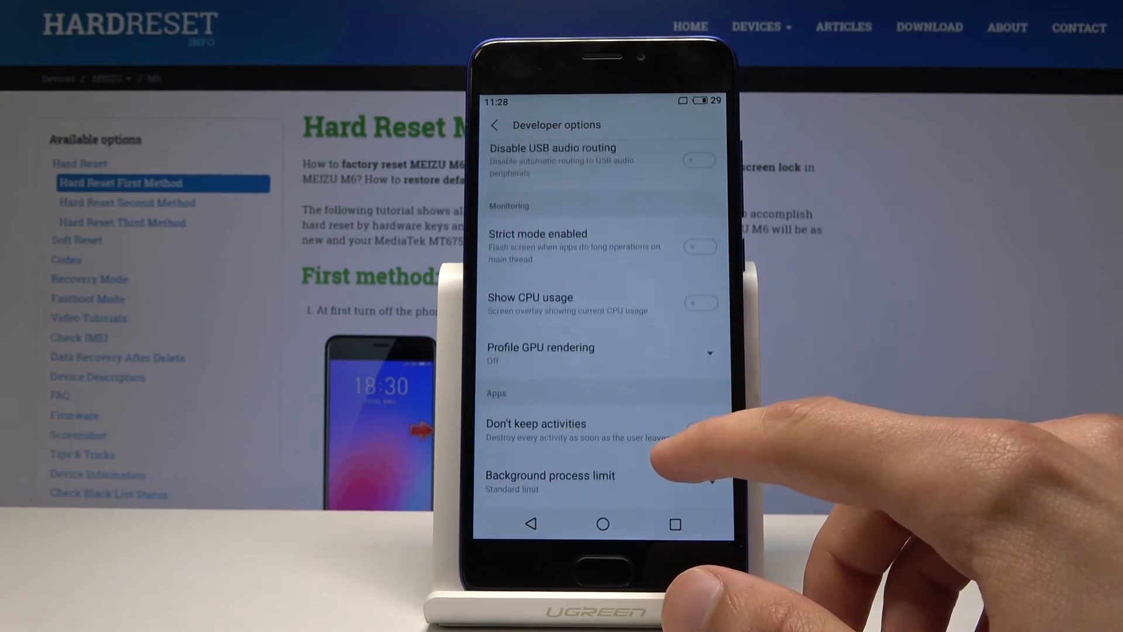